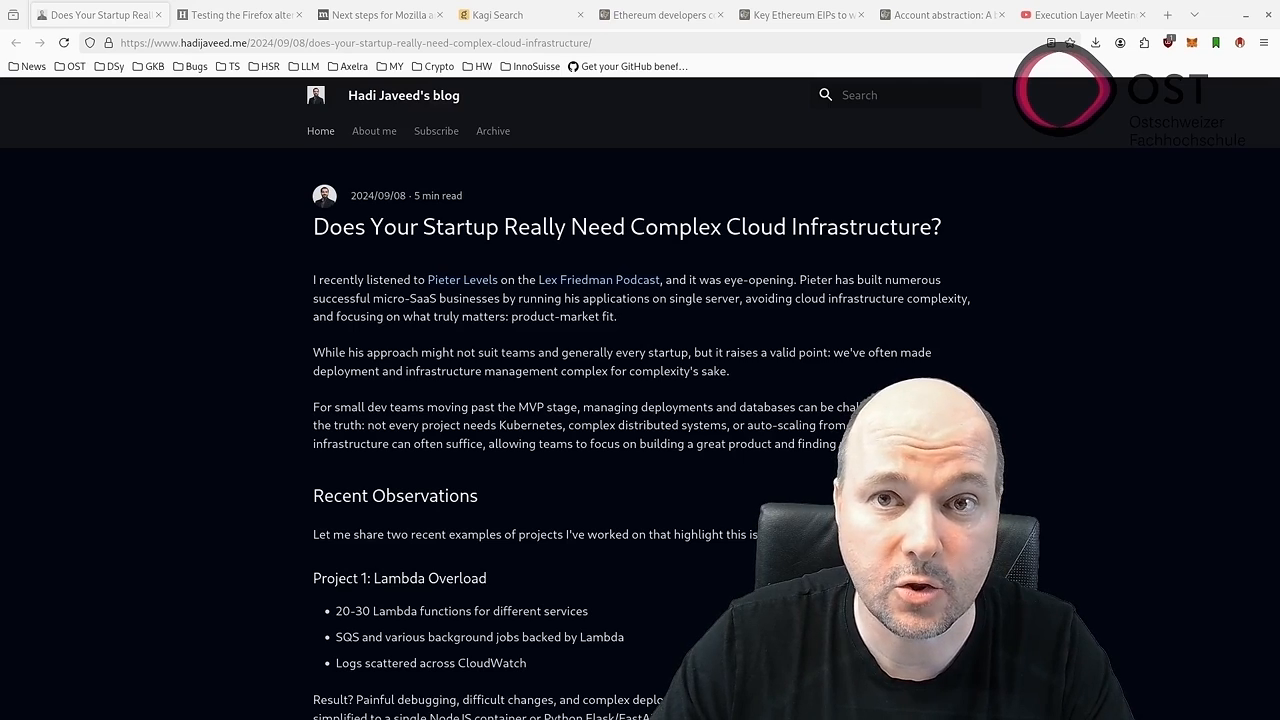
pyautogui.moveTo(490, 592)
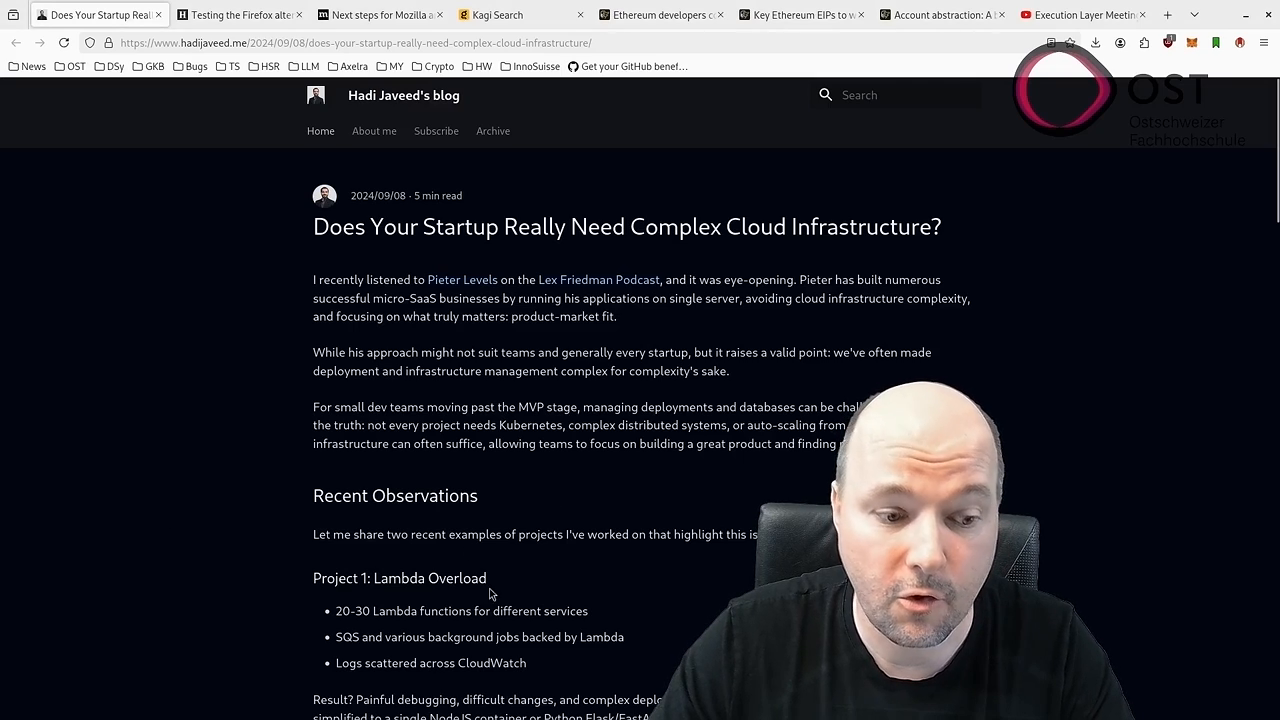
# Briefly highlight the 'Project 1: Lambda Overload' section, clear the highlight and read on.
pyautogui.scroll(-3)
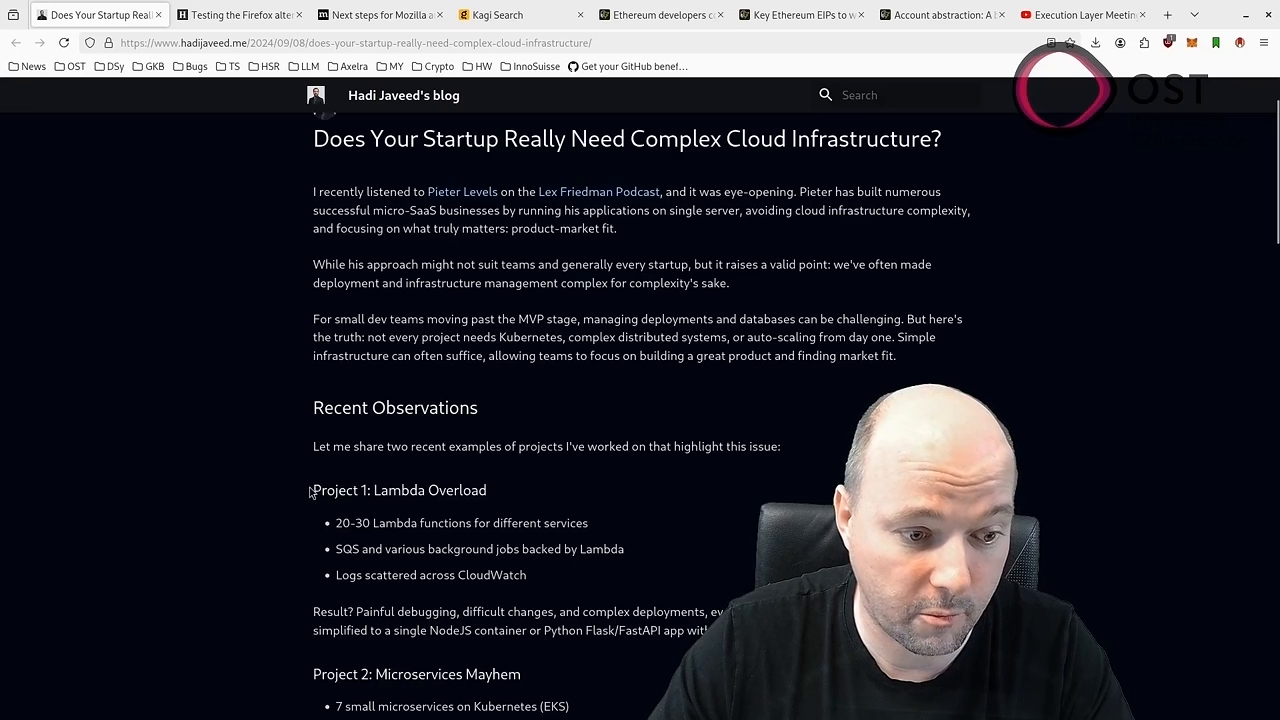
pyautogui.moveTo(312, 490); pyautogui.dragTo(710, 630)
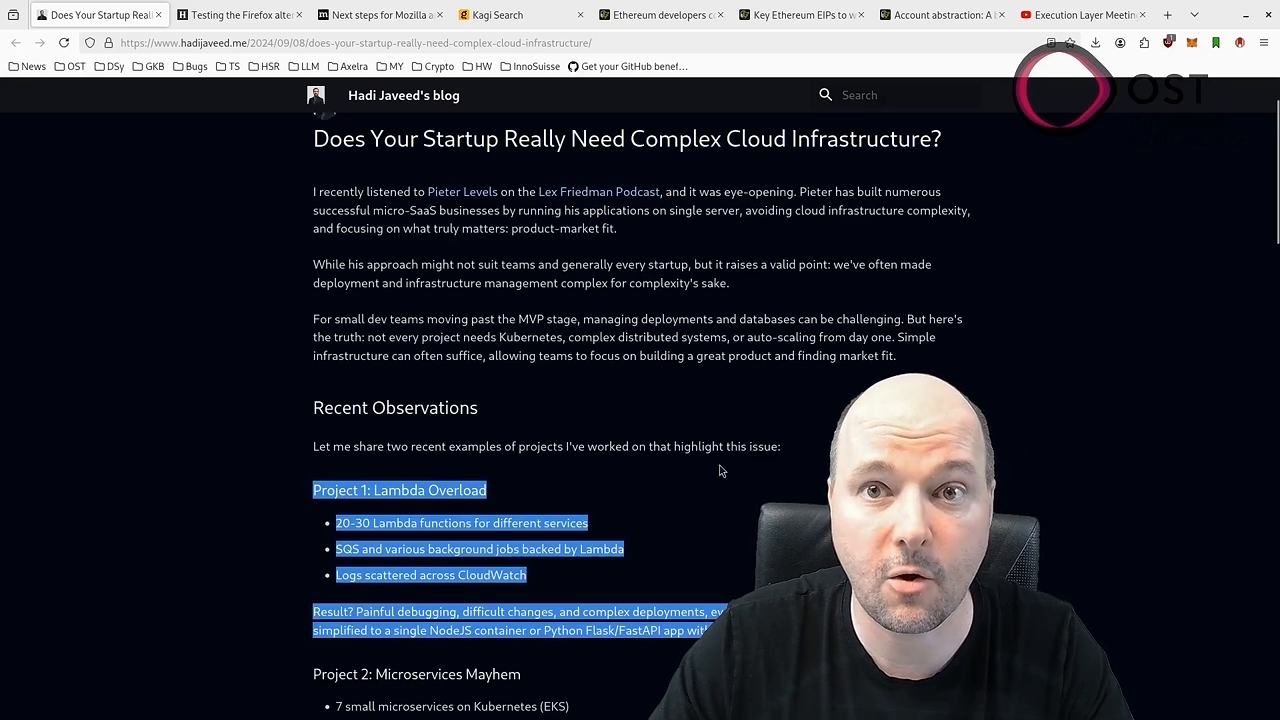
pyautogui.click(710, 486)
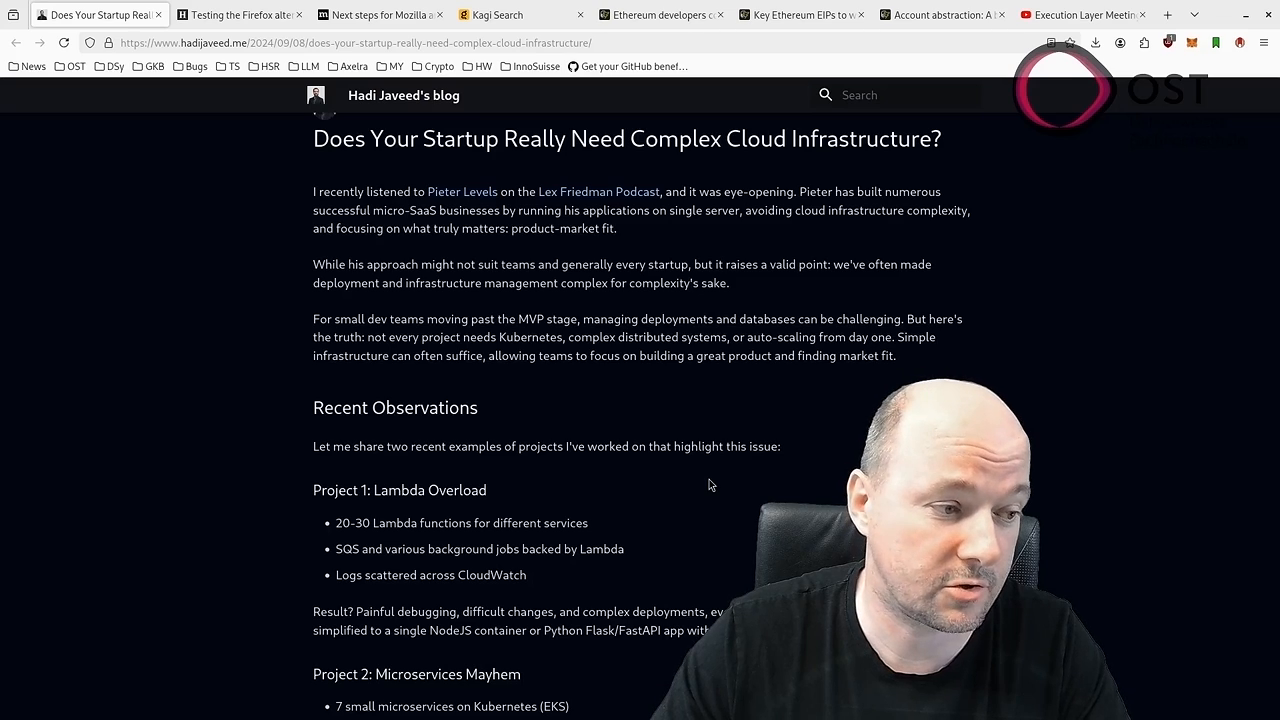
pyautogui.moveTo(568, 516)
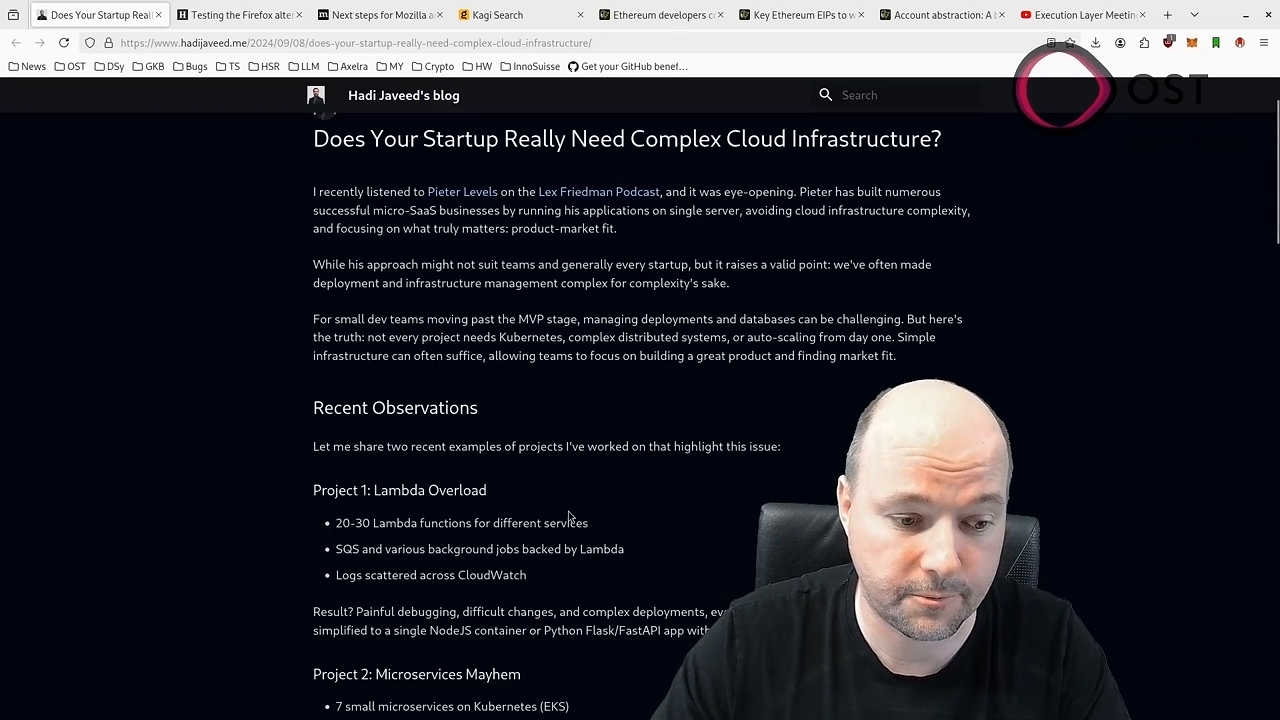
pyautogui.scroll(-3)
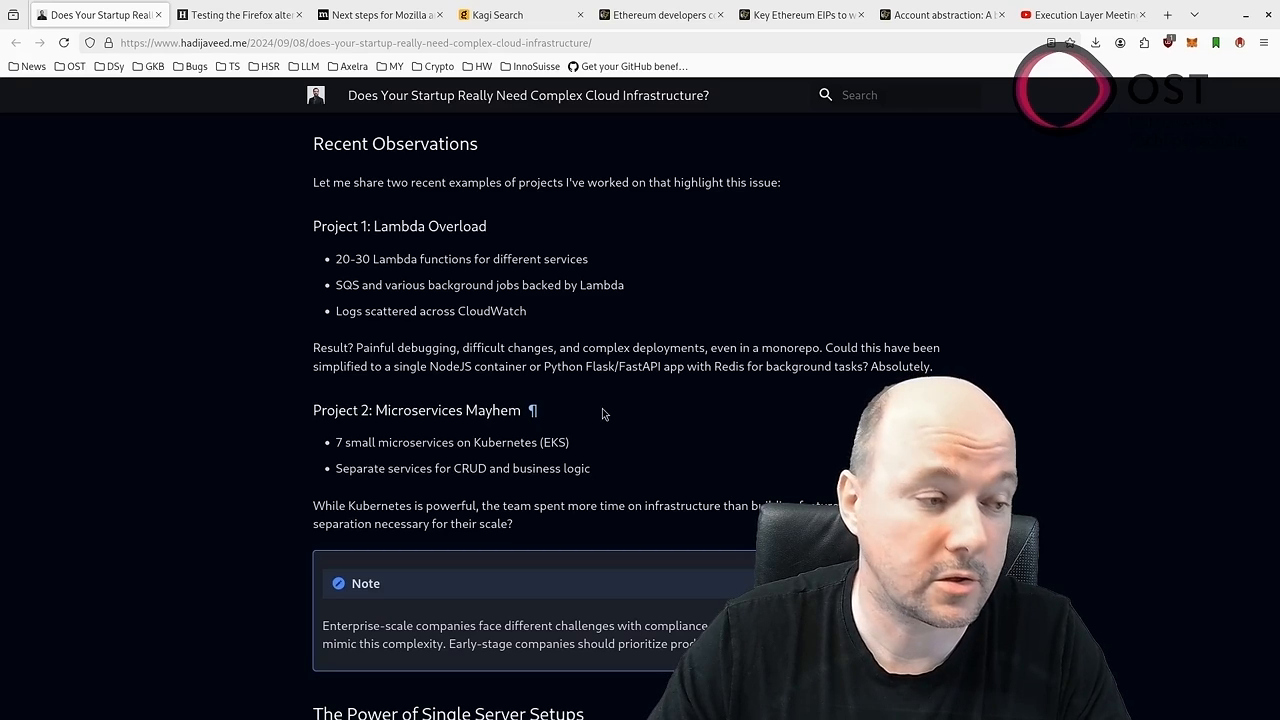
pyautogui.scroll(-3)
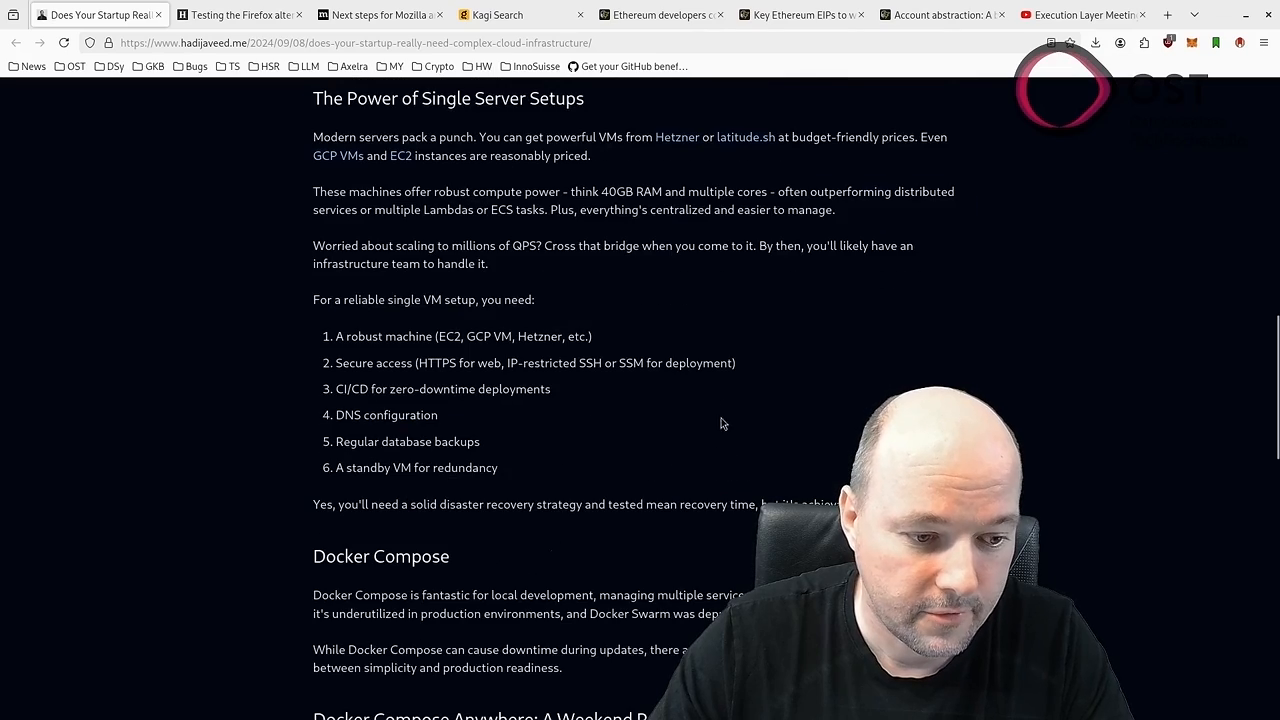
pyautogui.scroll(-3)
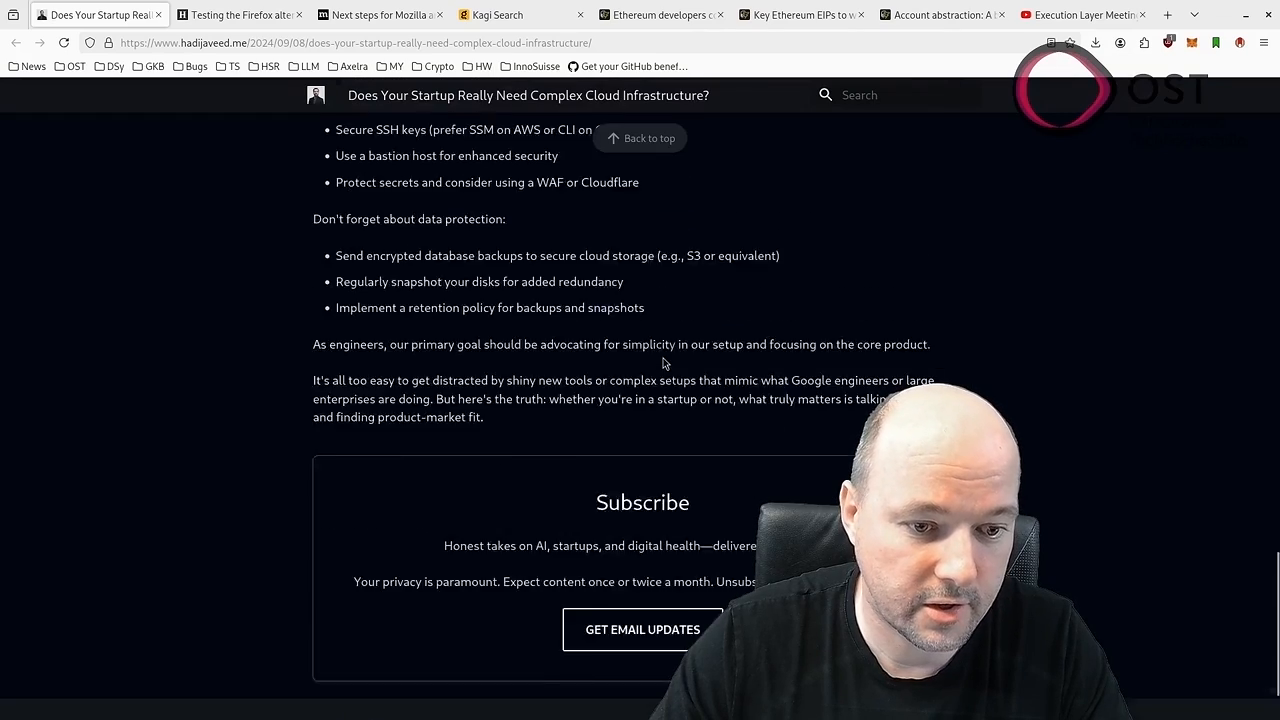
pyautogui.scroll(3)
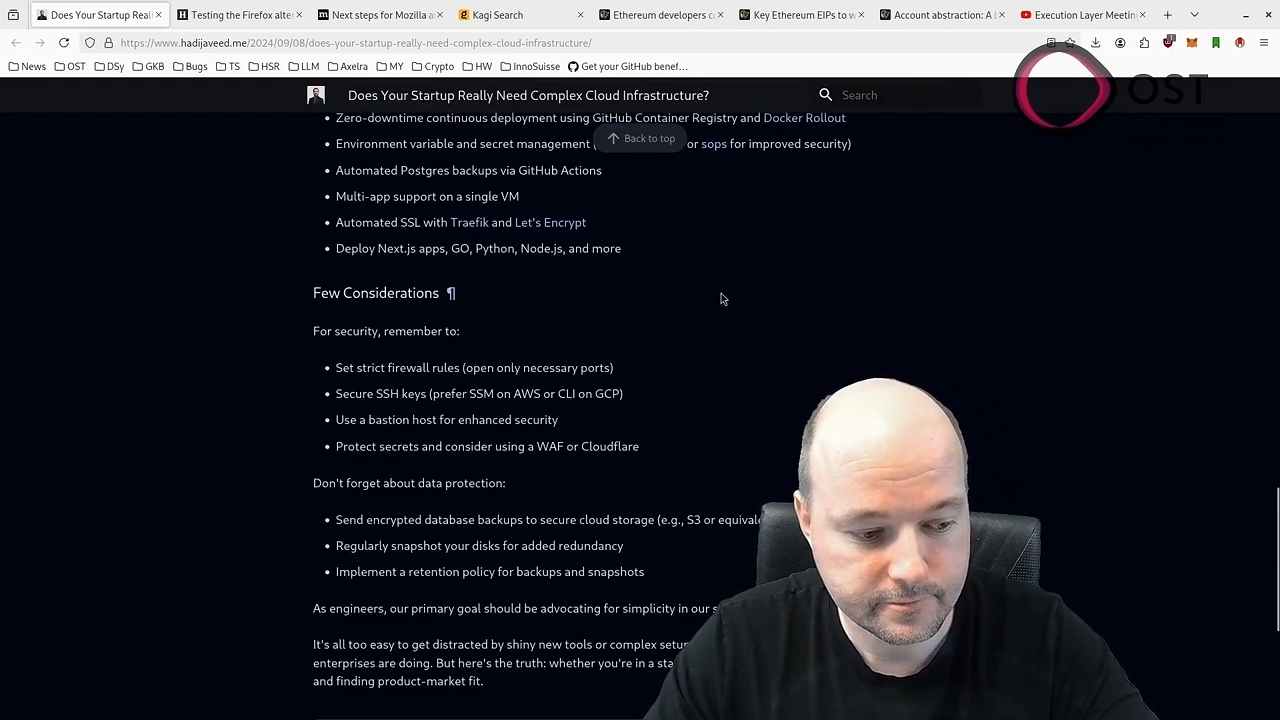
# Scroll further down the article toward the Zen passage for the chatbot actions.
pyautogui.click(236, 14)
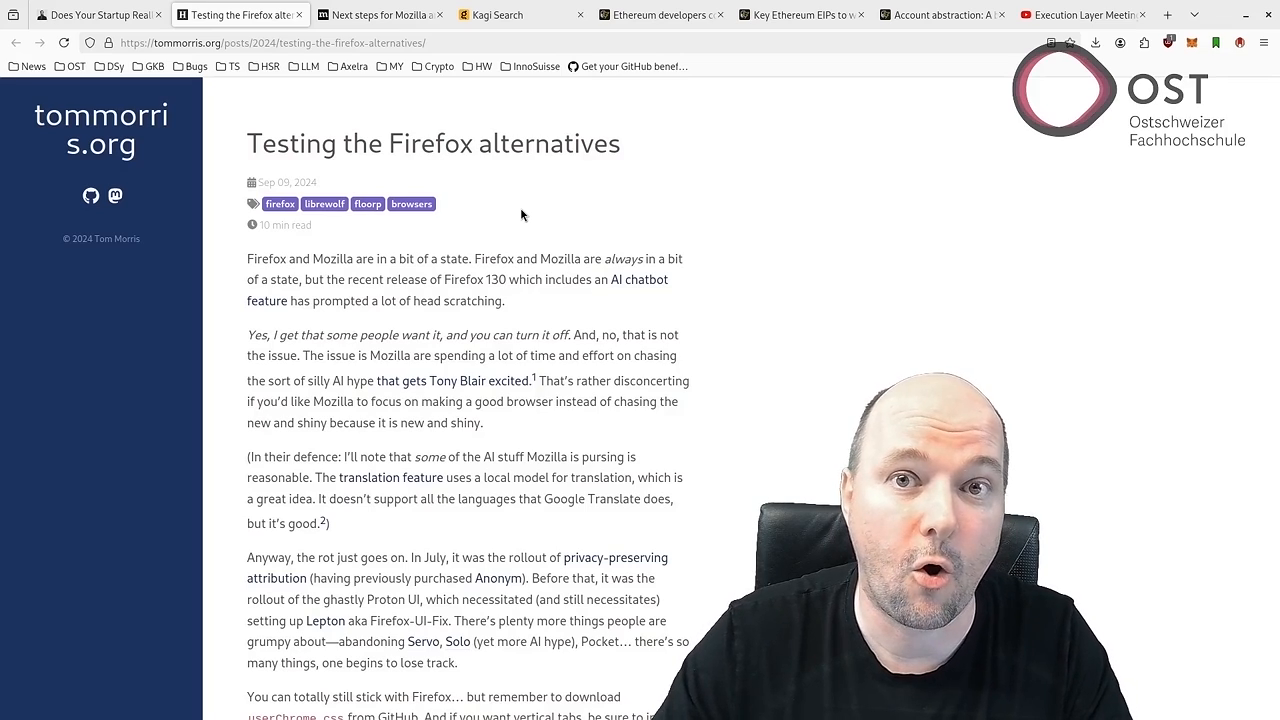
pyautogui.scroll(-3)
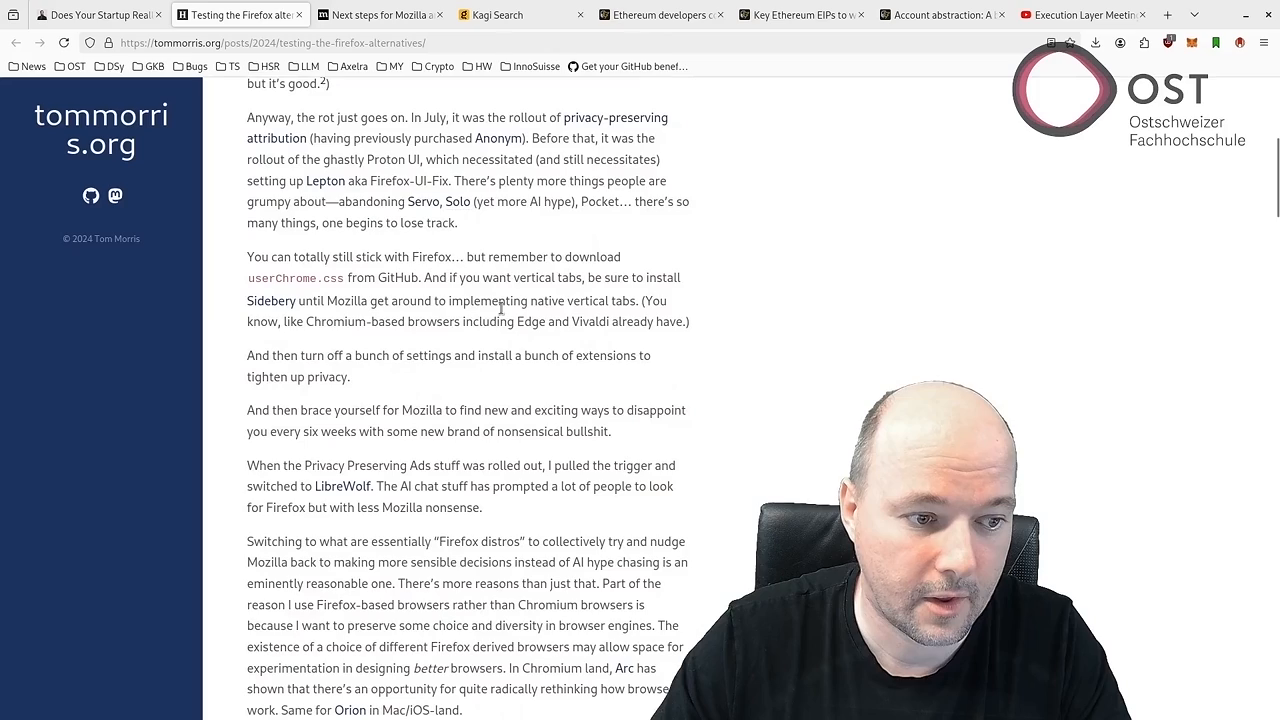
pyautogui.scroll(-3)
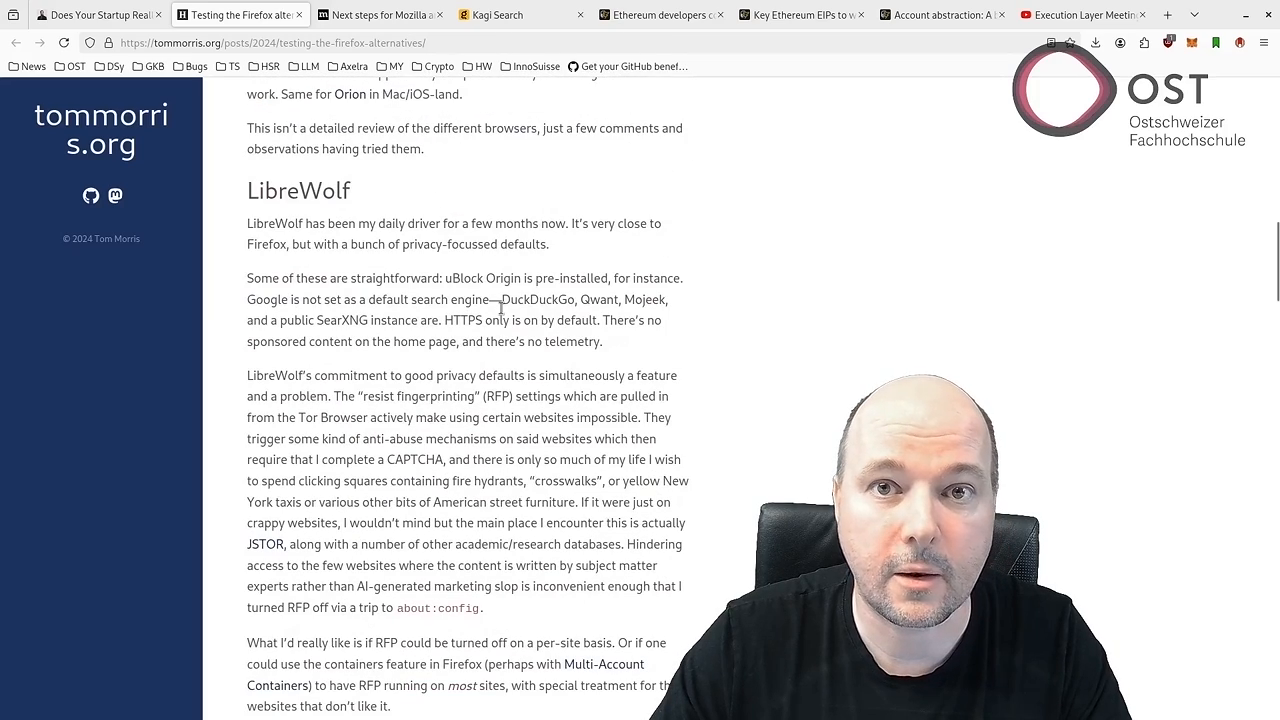
pyautogui.scroll(3)
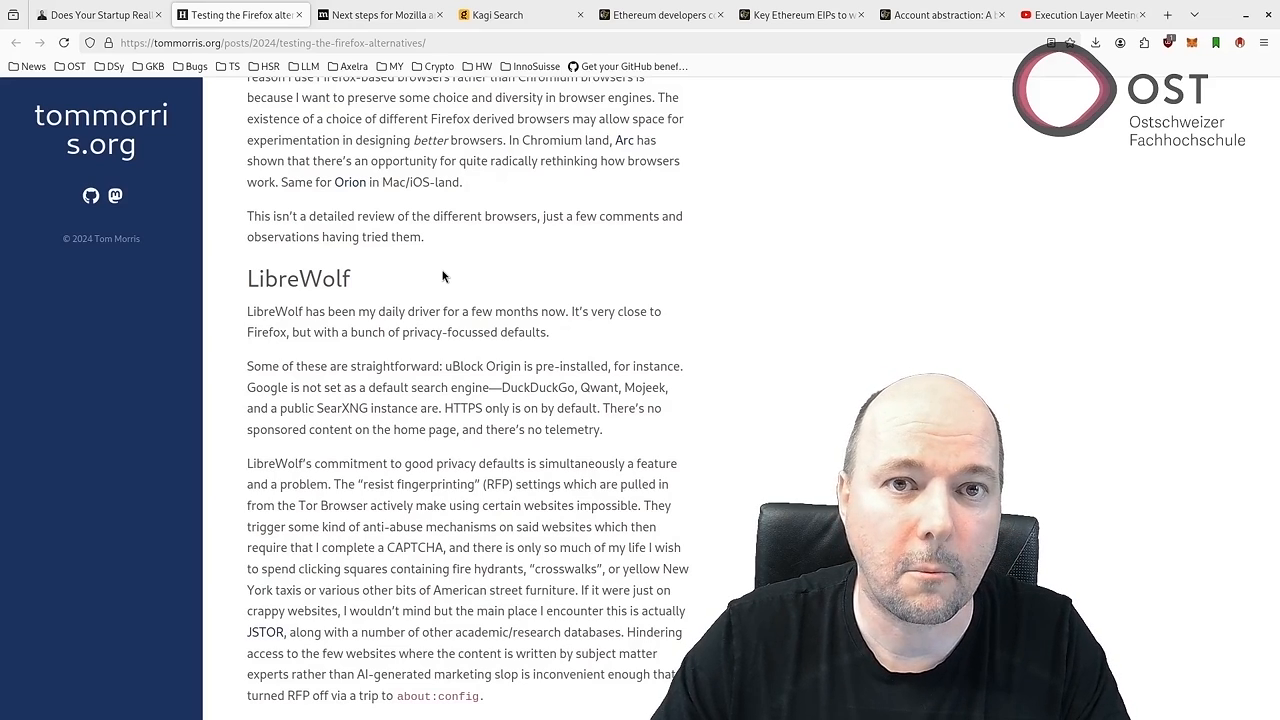
pyautogui.scroll(-3)
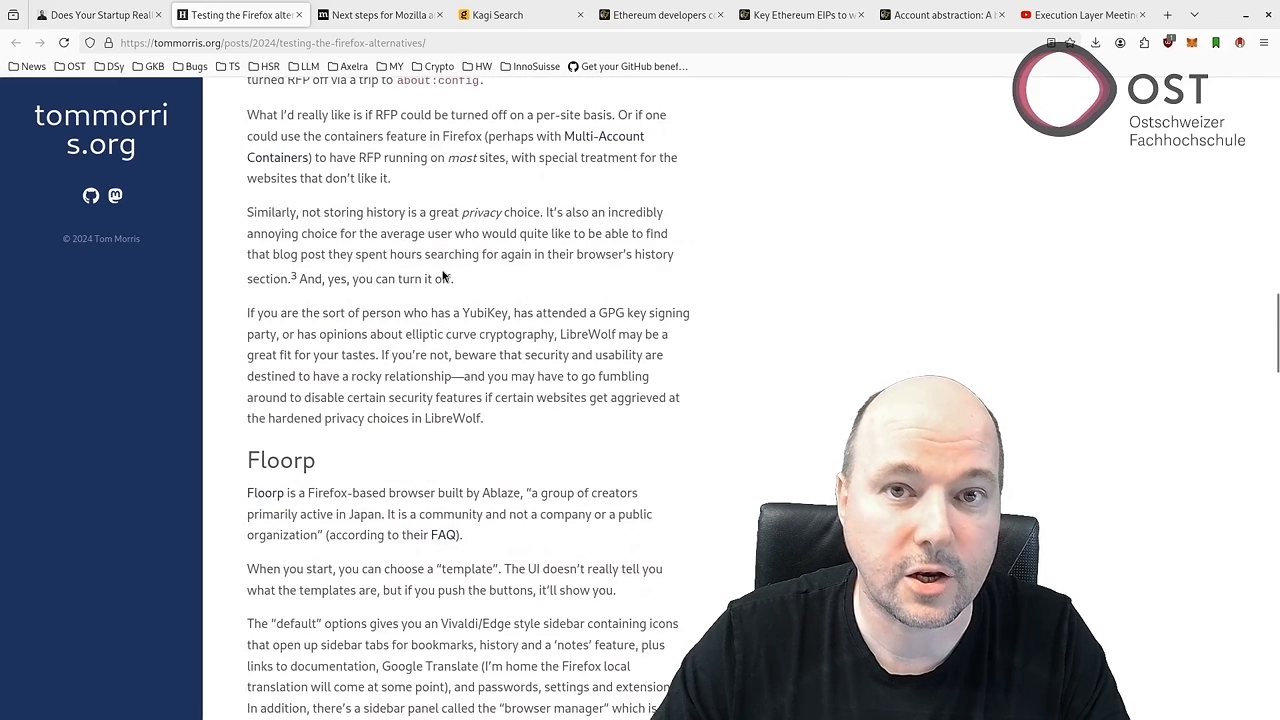
pyautogui.scroll(-3)
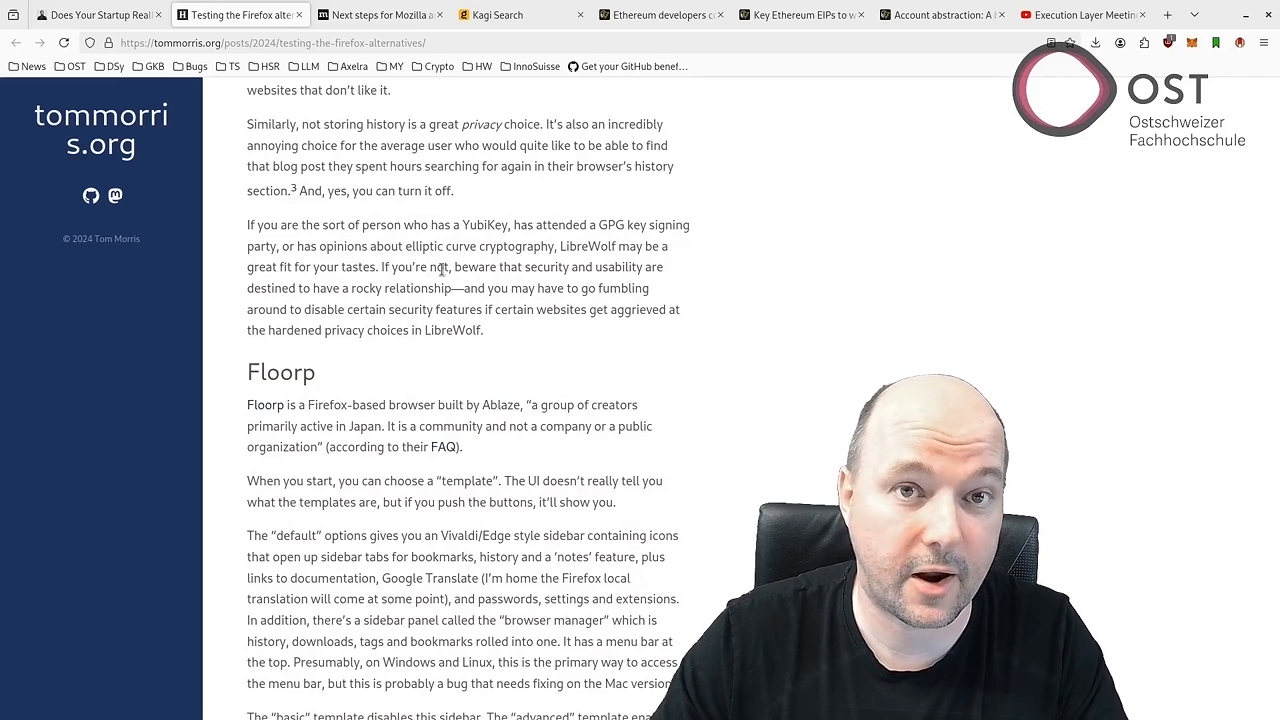
pyautogui.scroll(-3)
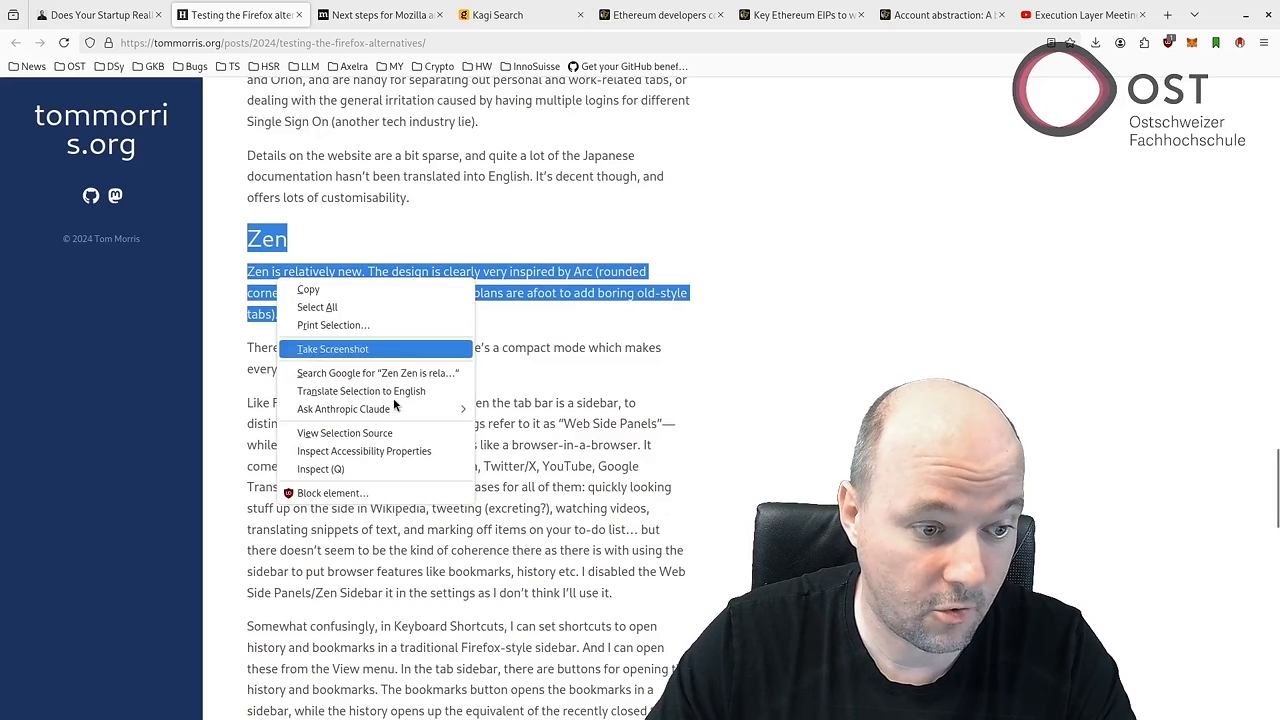
pyautogui.moveTo(376, 408)
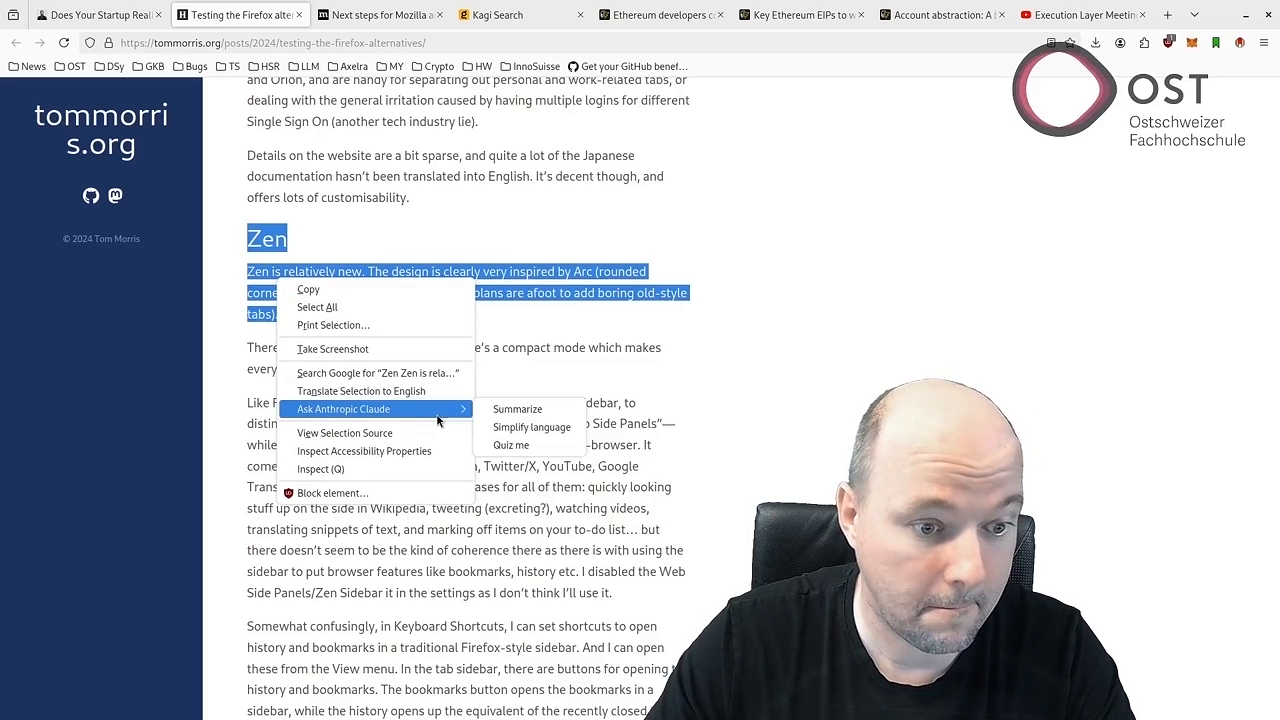
pyautogui.moveTo(512, 428)
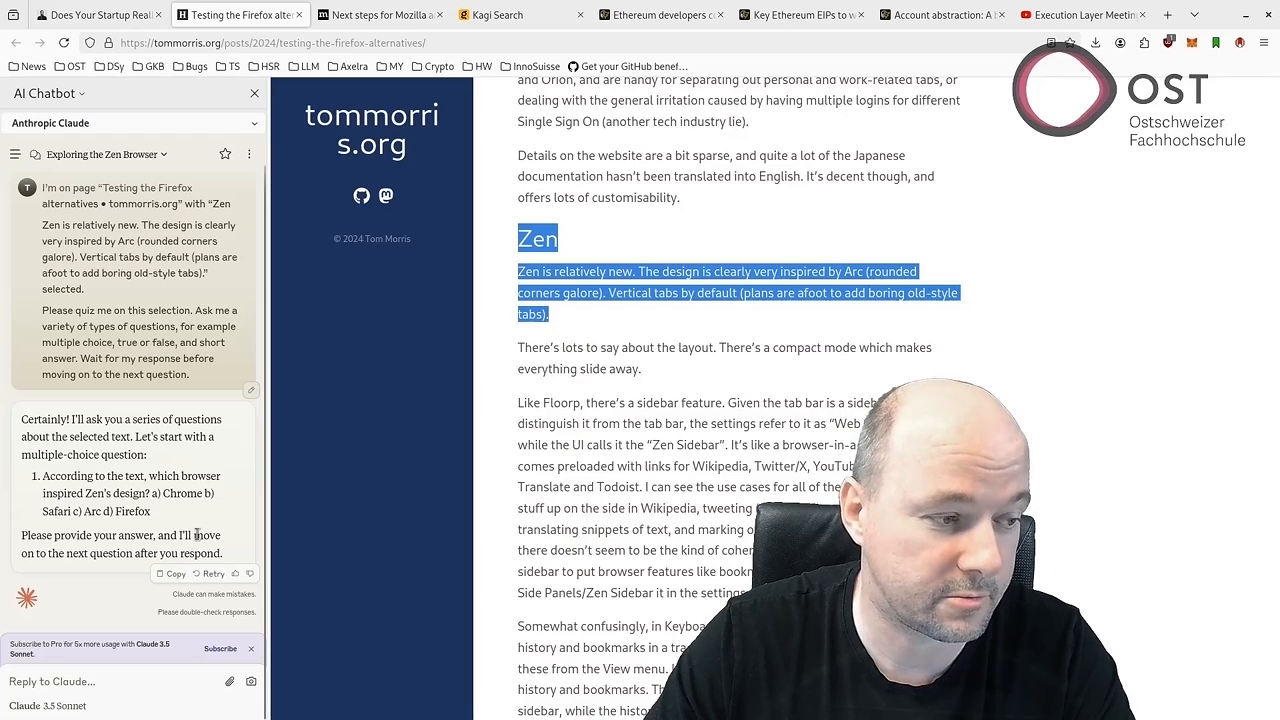
pyautogui.moveTo(470, 264)
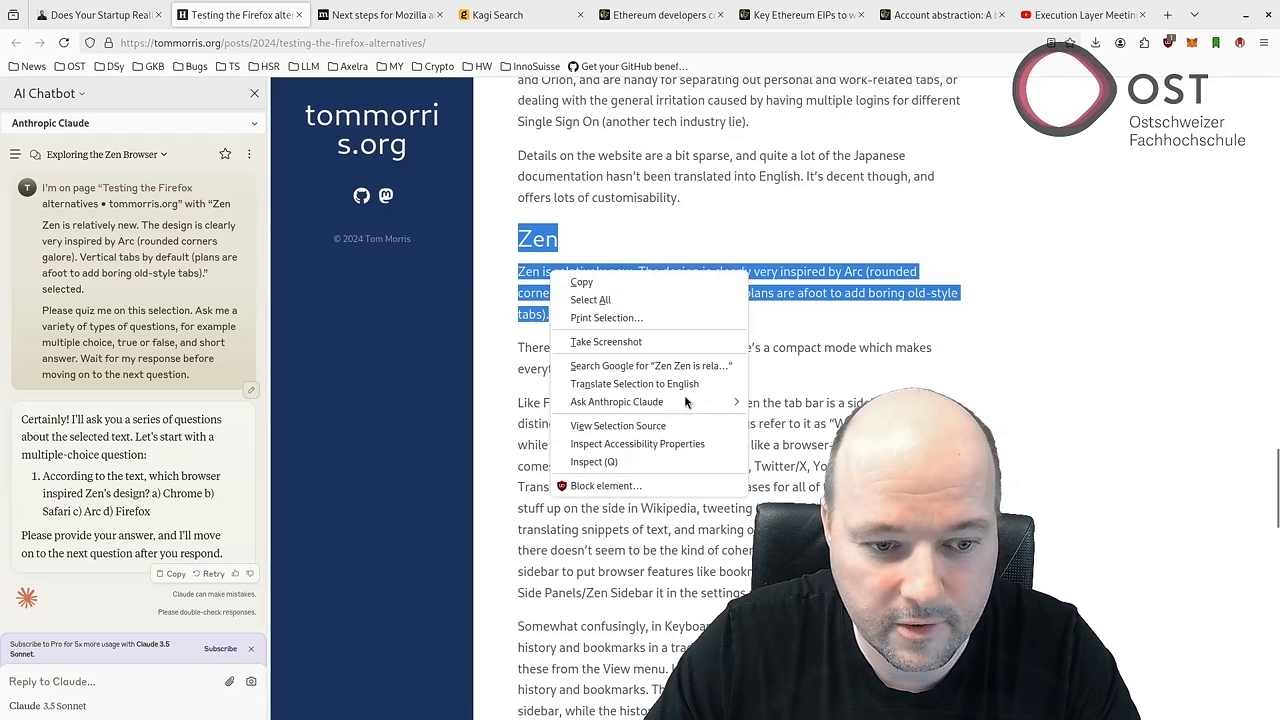
pyautogui.moveTo(616, 400)
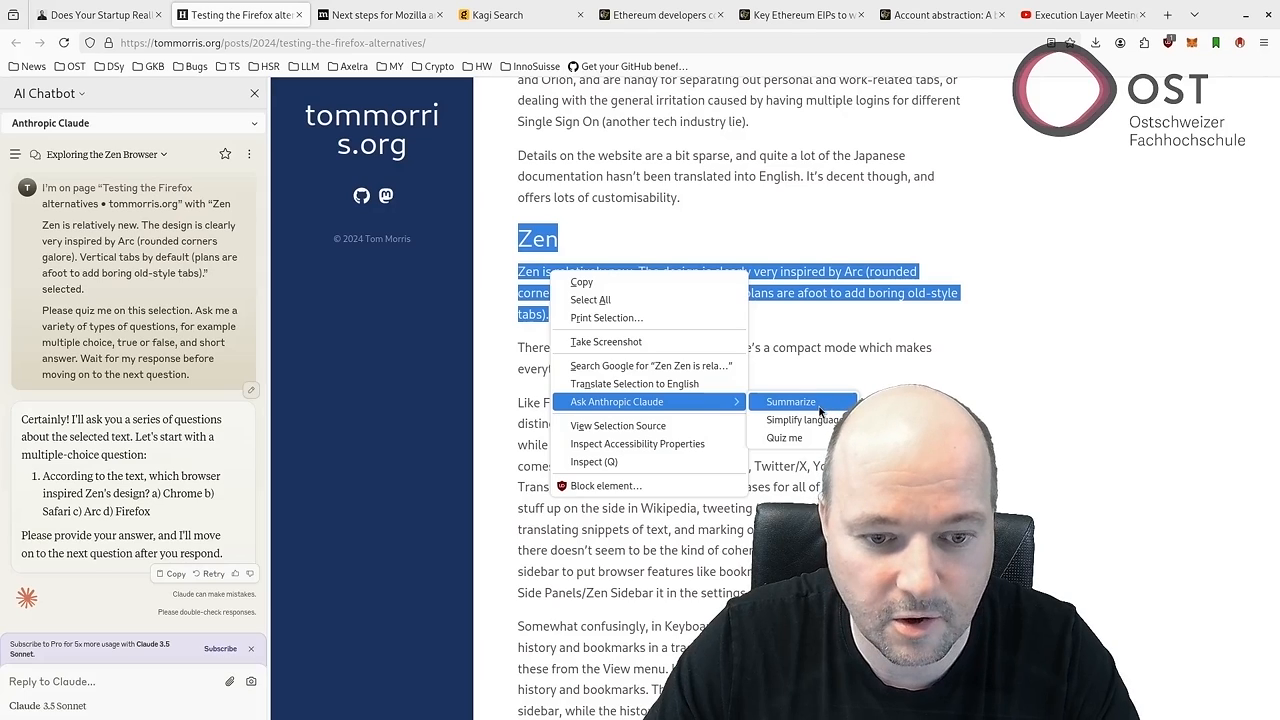
pyautogui.moveTo(804, 420)
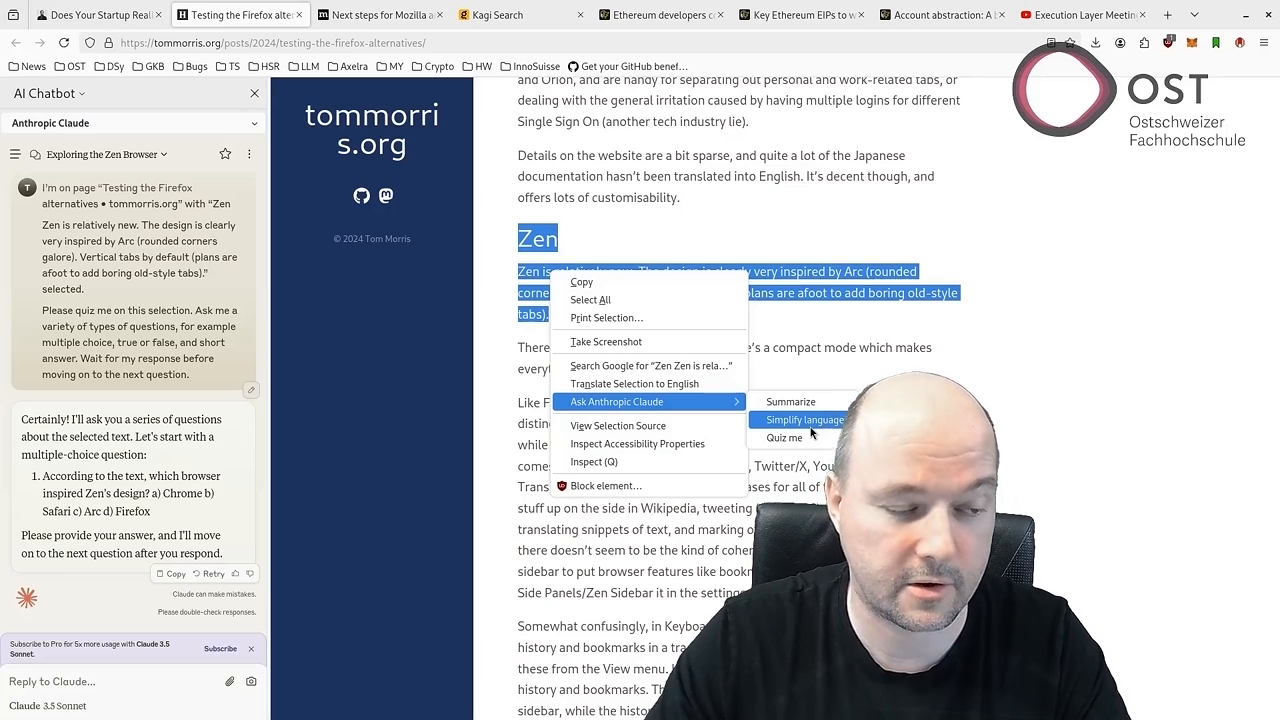
pyautogui.moveTo(790, 400)
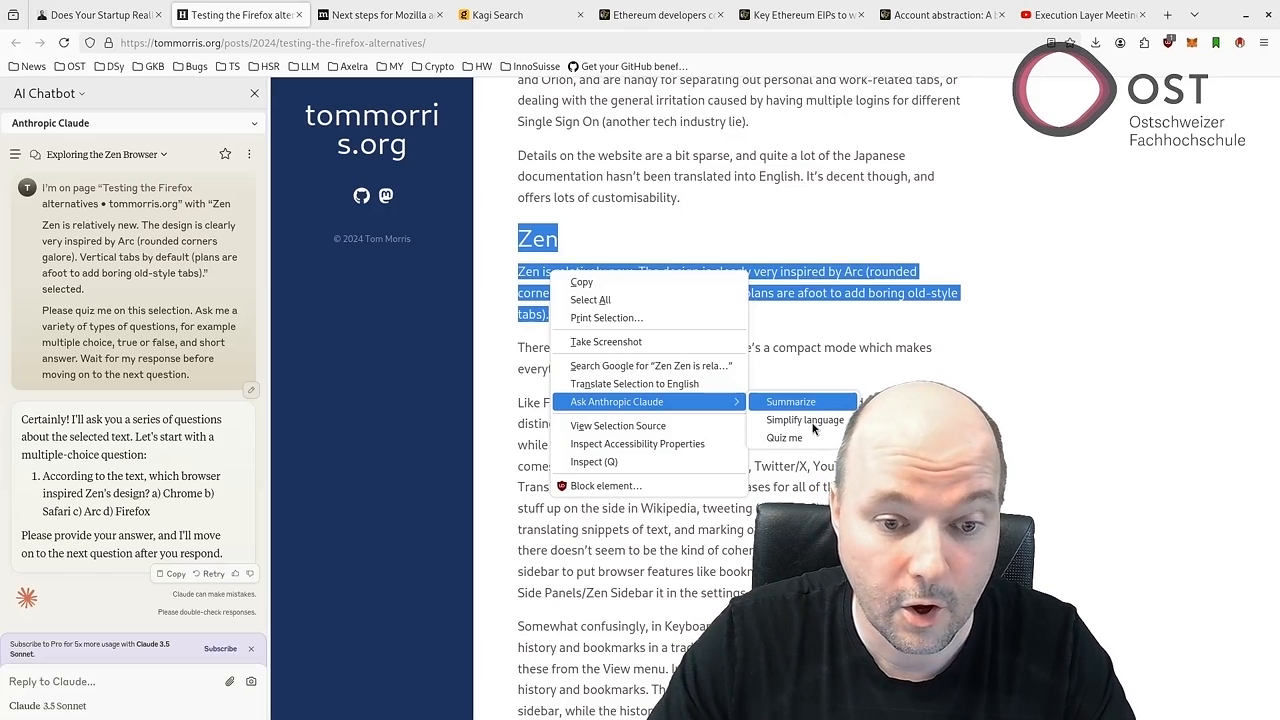
pyautogui.moveTo(804, 420)
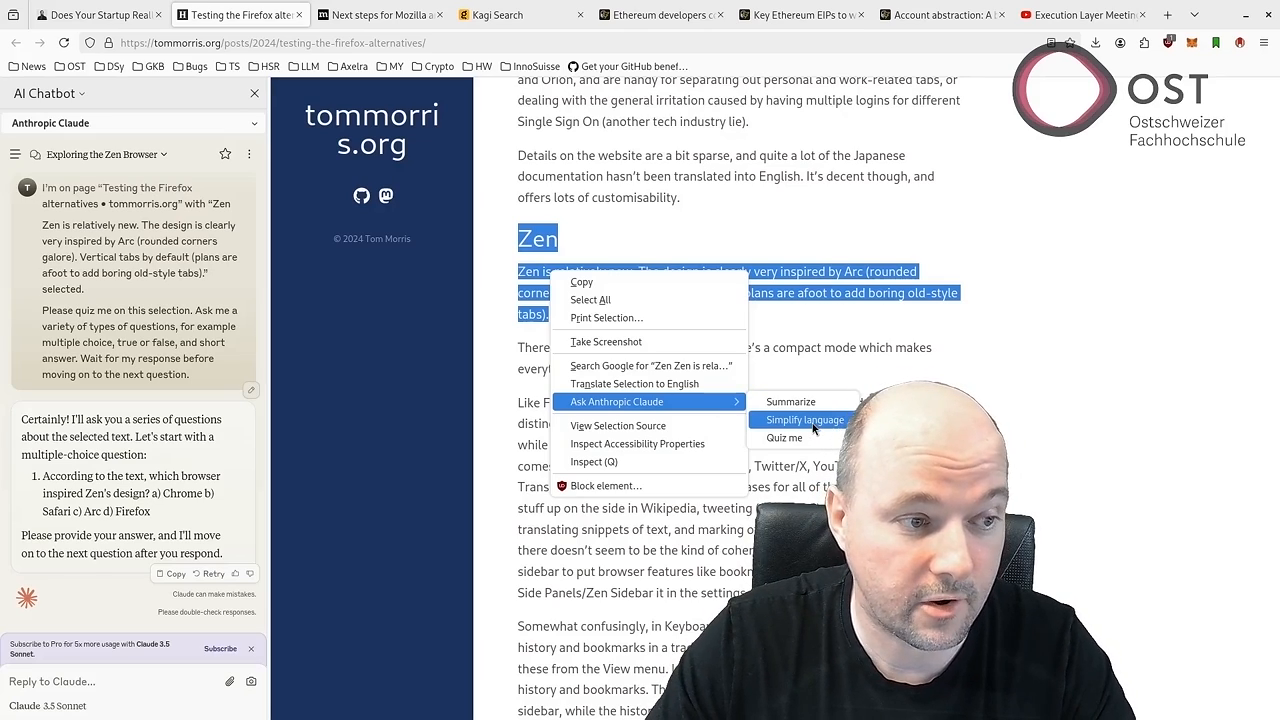
pyautogui.moveTo(372, 316)
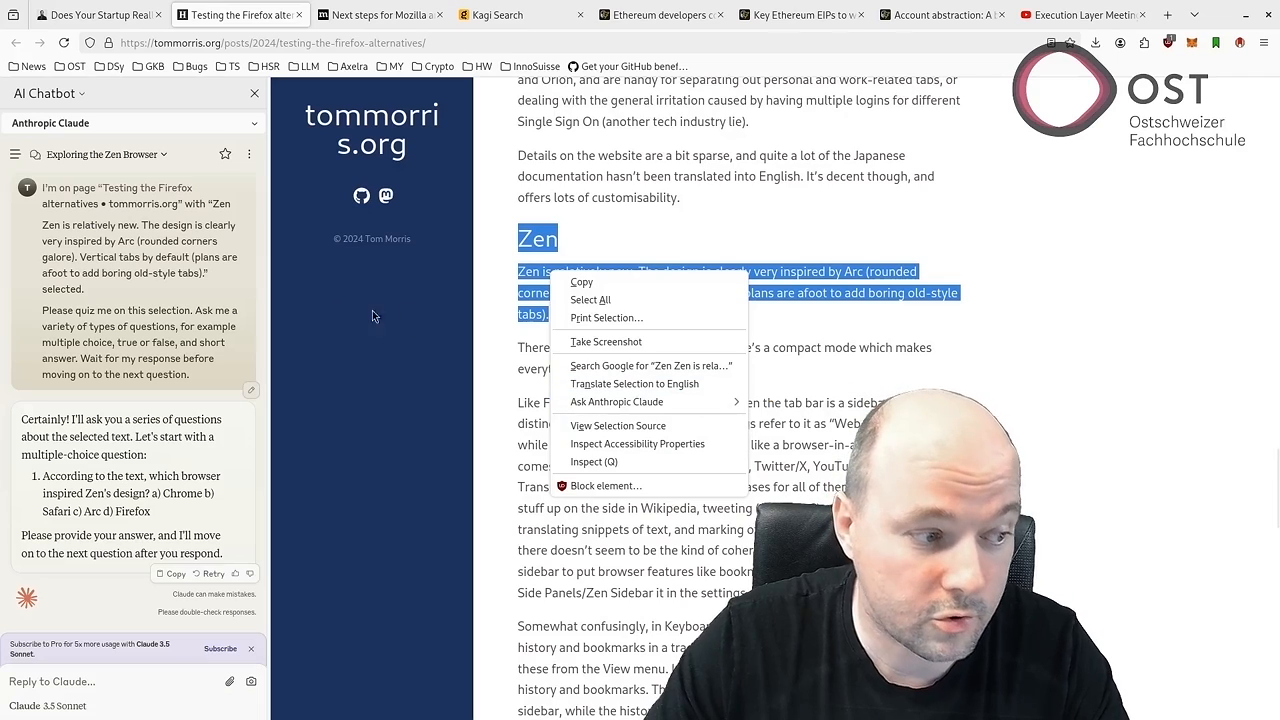
pyautogui.moveTo(180, 288)
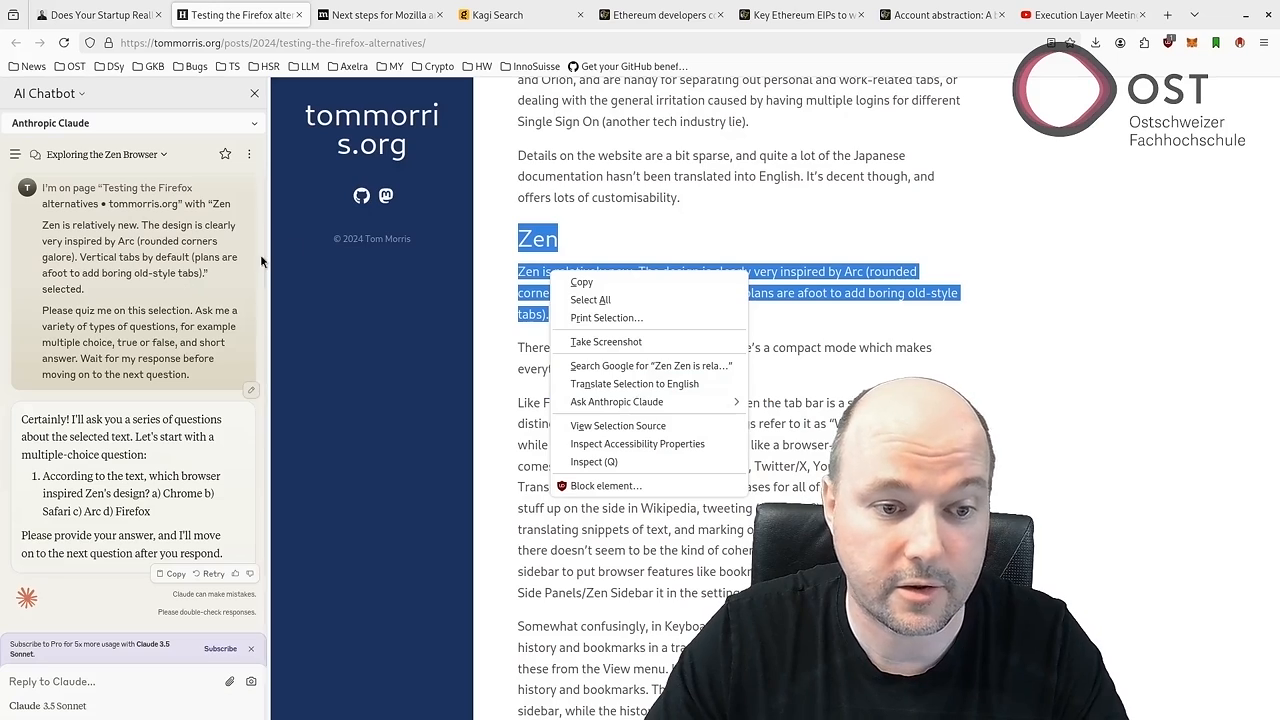
# Dismiss the chatbot selection options and close the AI chatbot sidebar at the Floorp section.
pyautogui.click(590, 258)
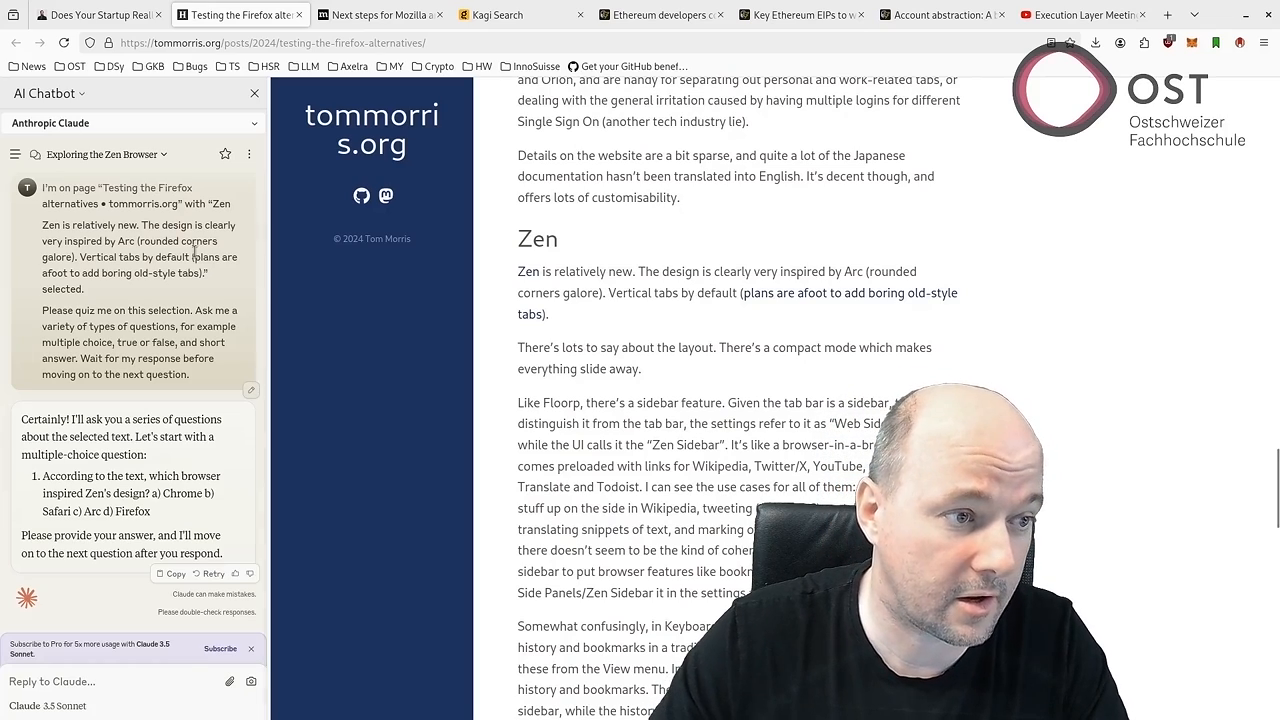
pyautogui.moveTo(920, 324)
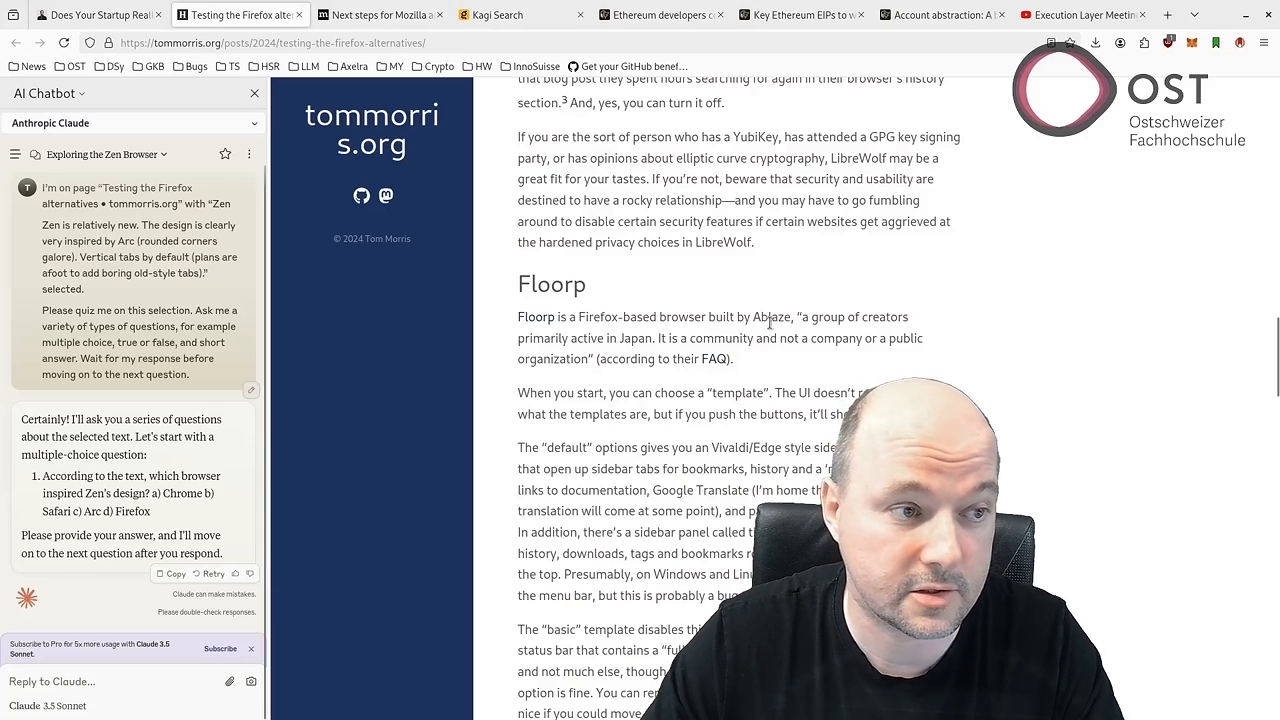
pyautogui.click(254, 94)
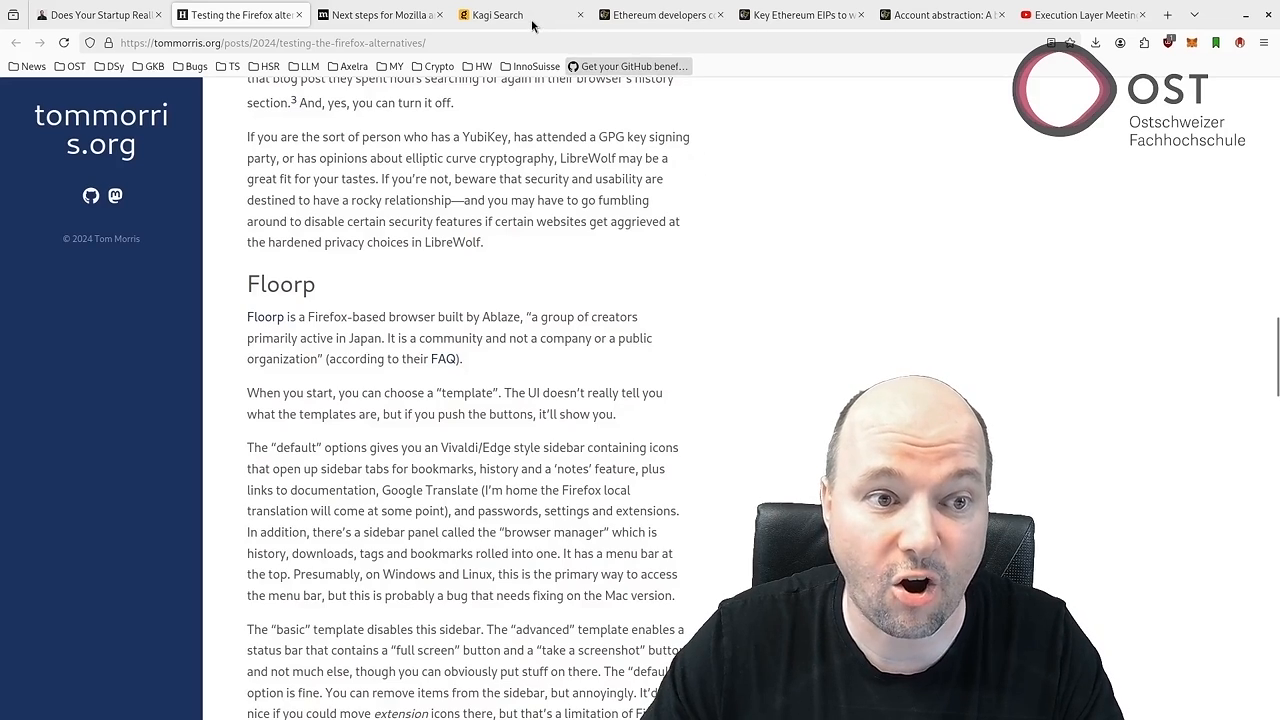
# Switch to the Kagi Search tab and focus its empty search box.
pyautogui.click(490, 14)
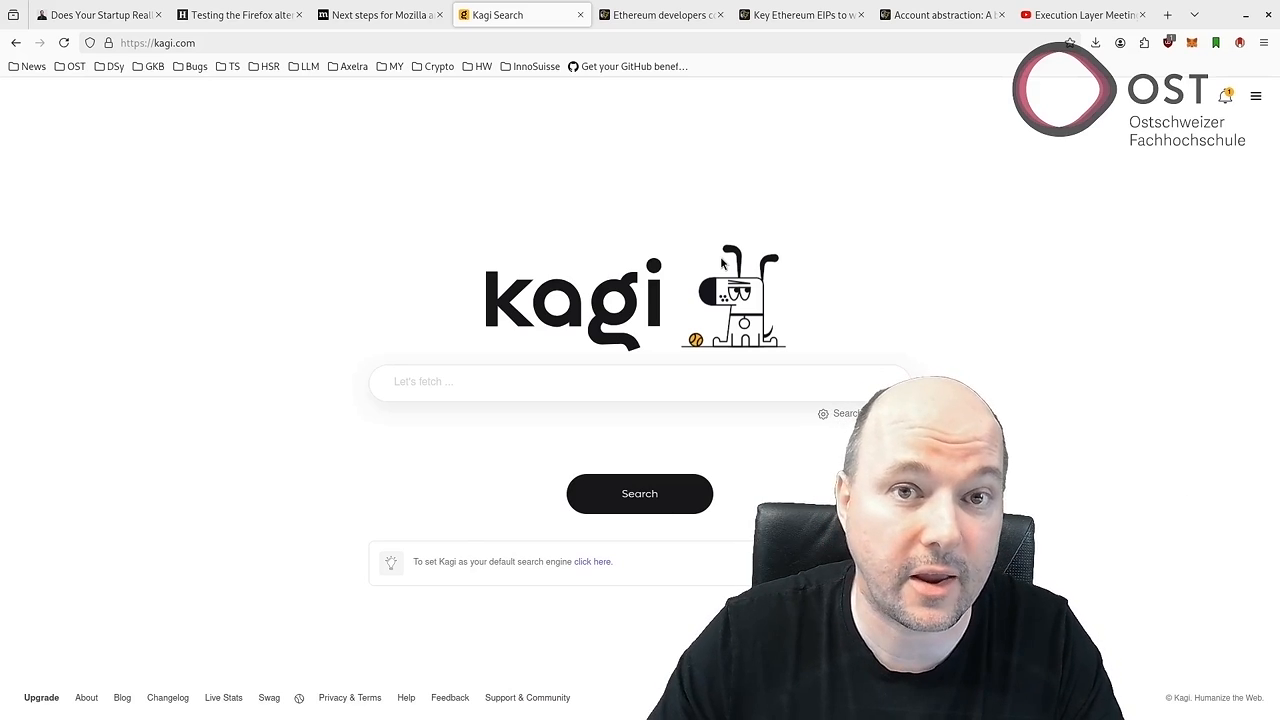
pyautogui.click(640, 382)
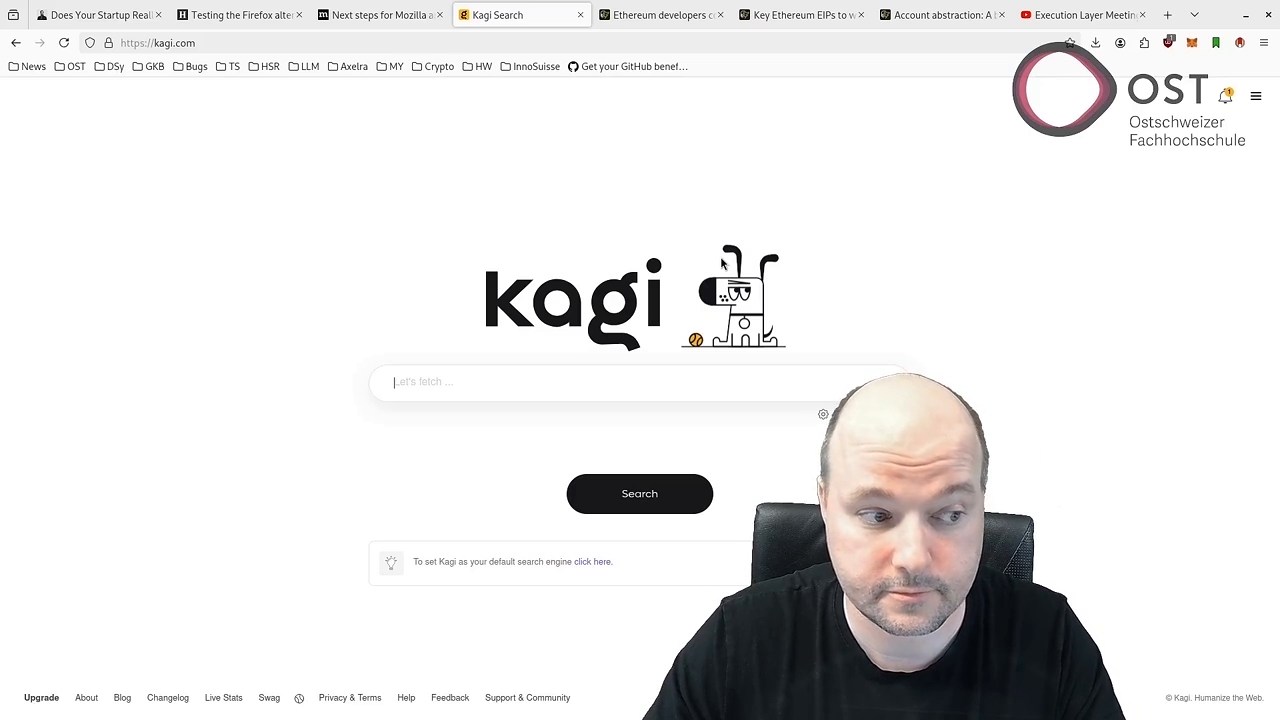
# Switch to the Cointelegraph tab on Ethereum developers splitting the Pectra upgrade.
pyautogui.click(660, 14)
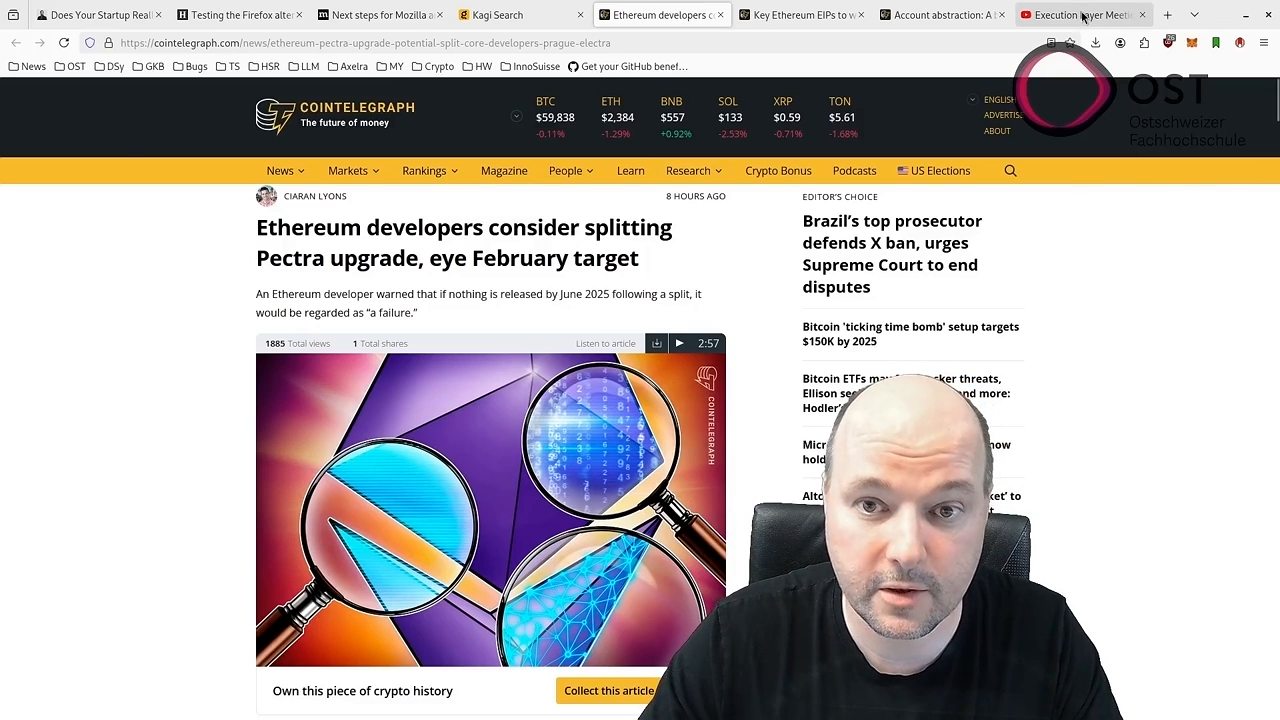
# Switch to the YouTube tab with the Execution Layer Meeting 195 recording.
pyautogui.click(1080, 14)
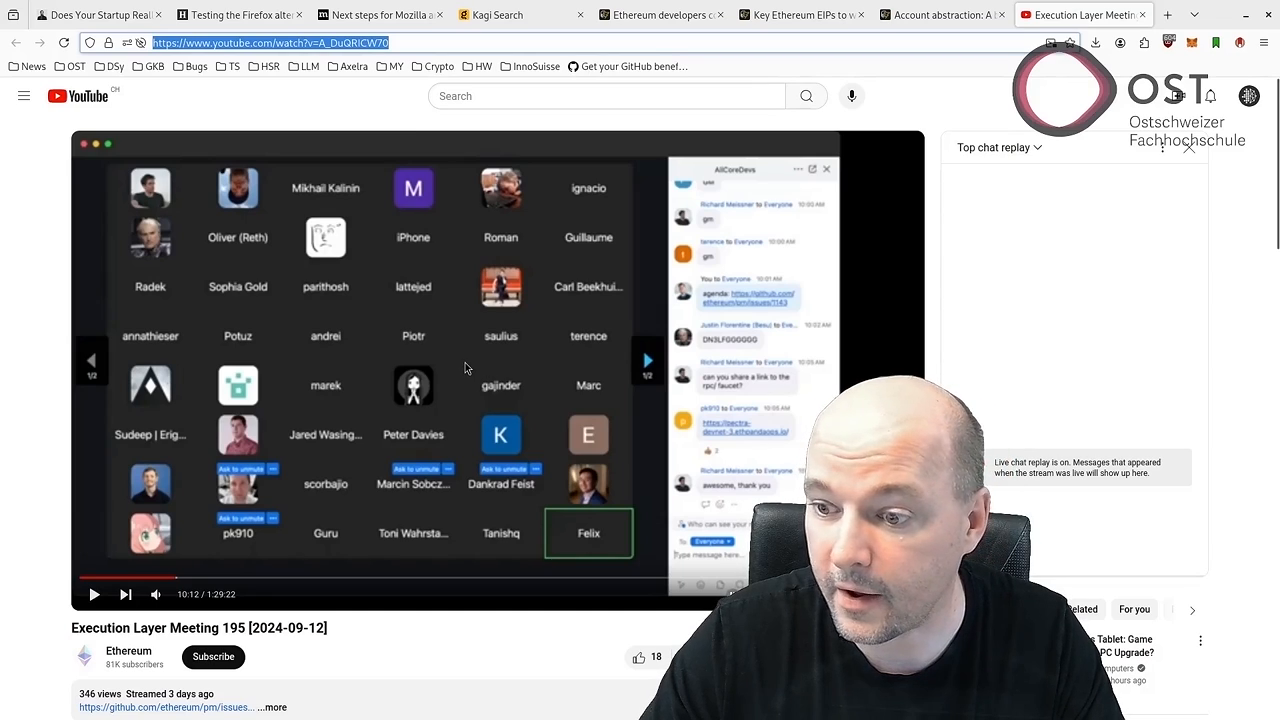
pyautogui.moveTo(448, 316)
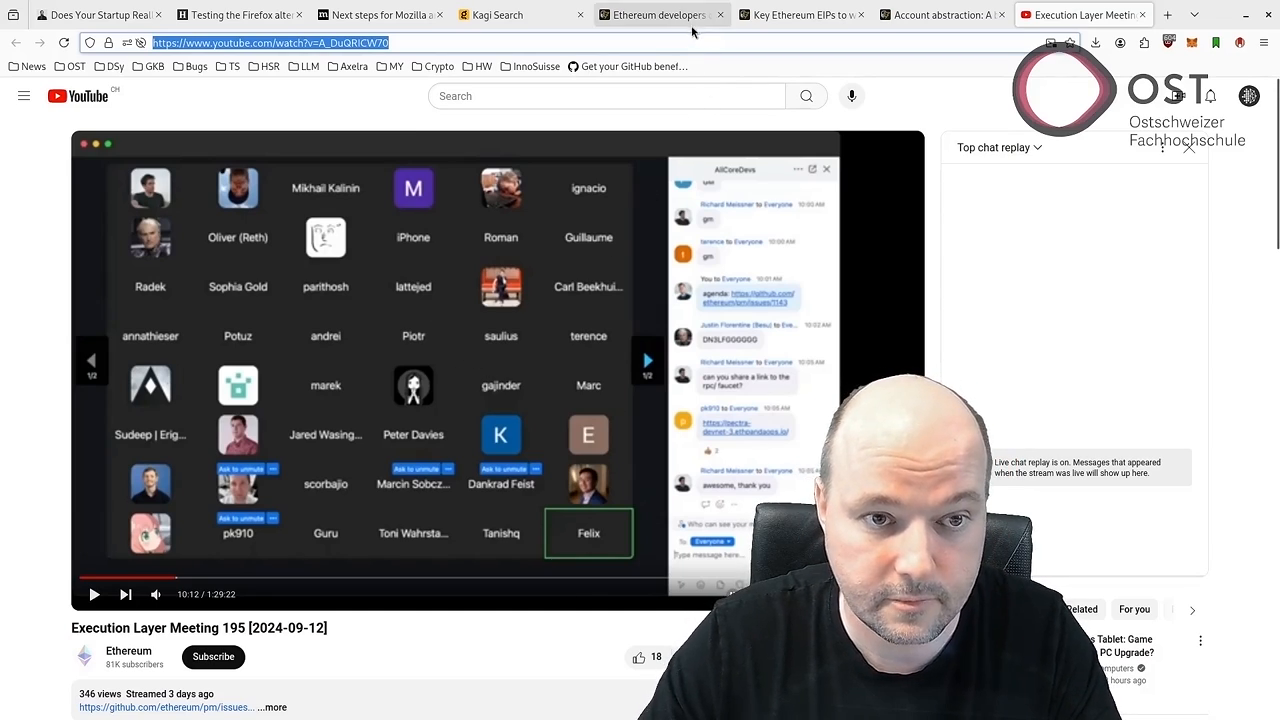
# Return to the Pectra article tab and expand Cointelegraph's Research menu (Articles, Reports).
pyautogui.click(660, 14)
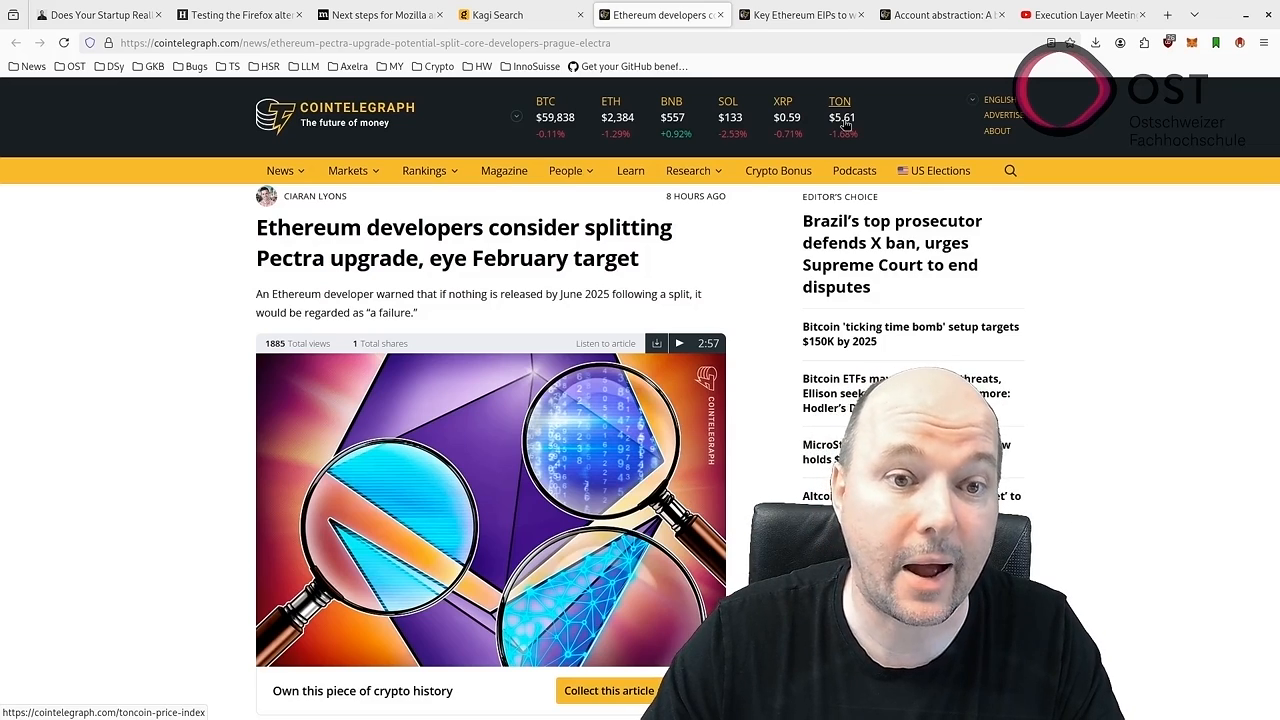
pyautogui.moveTo(826, 62)
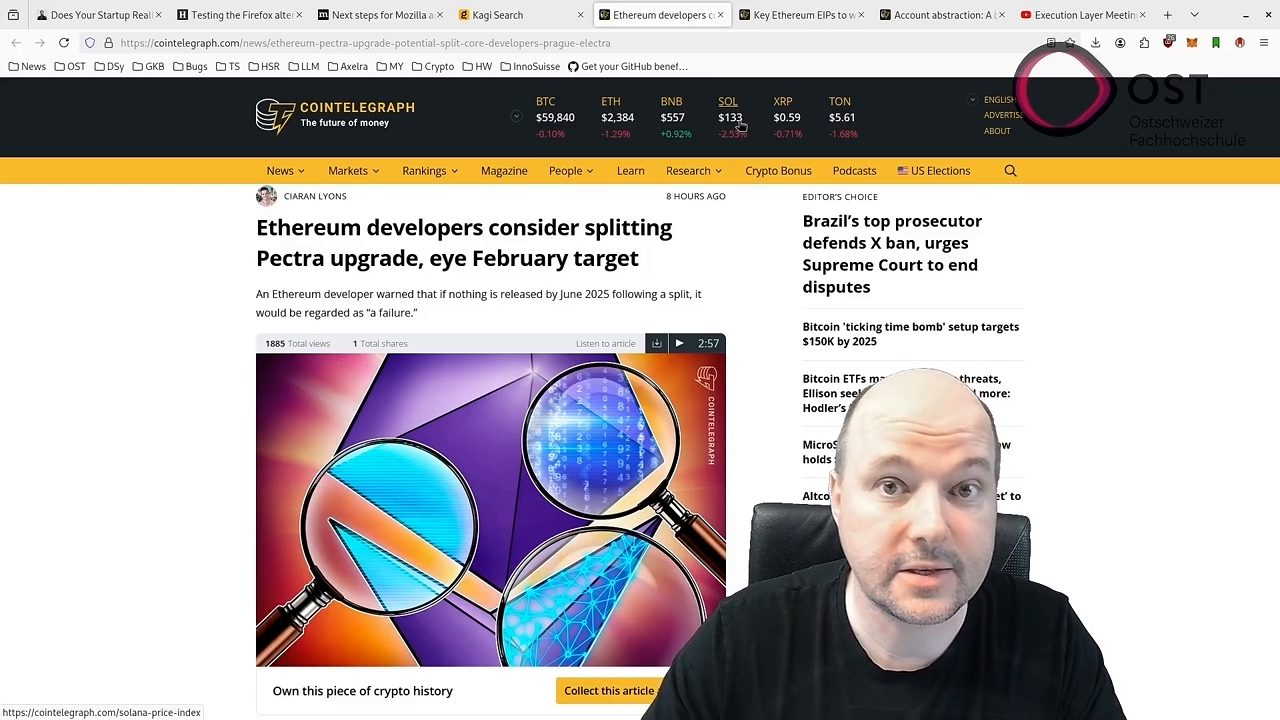
pyautogui.click(688, 170)
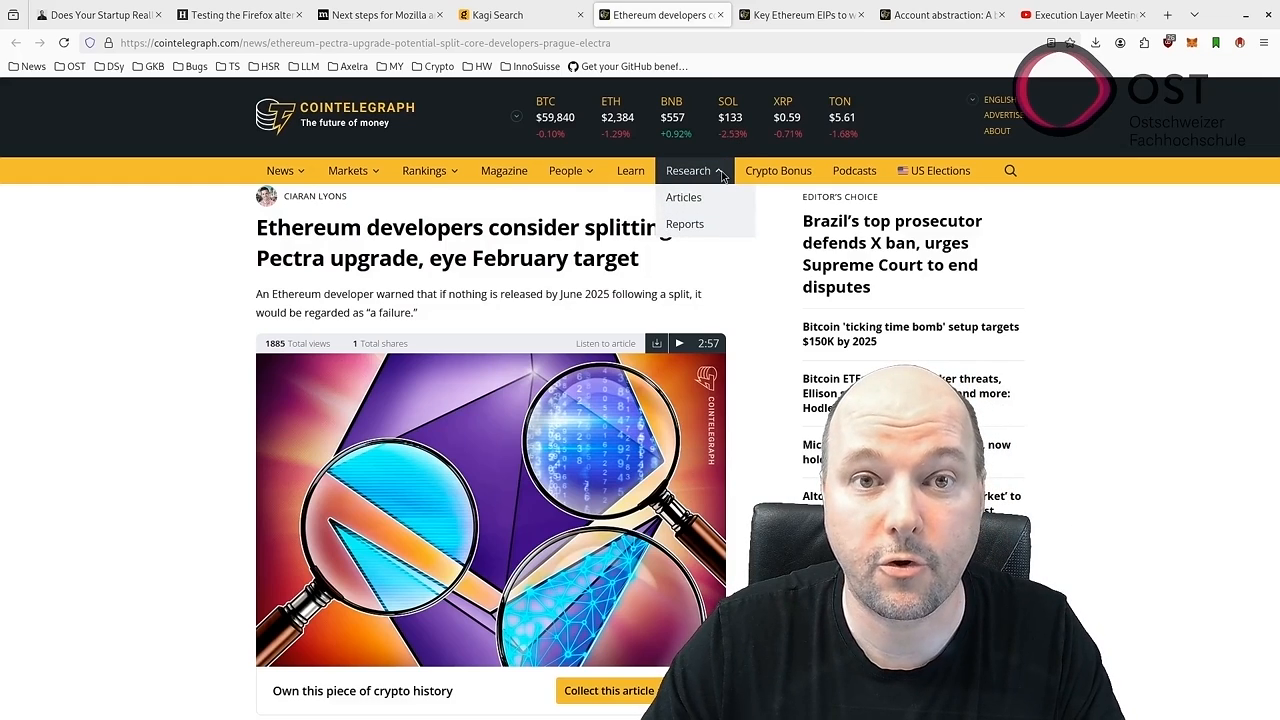